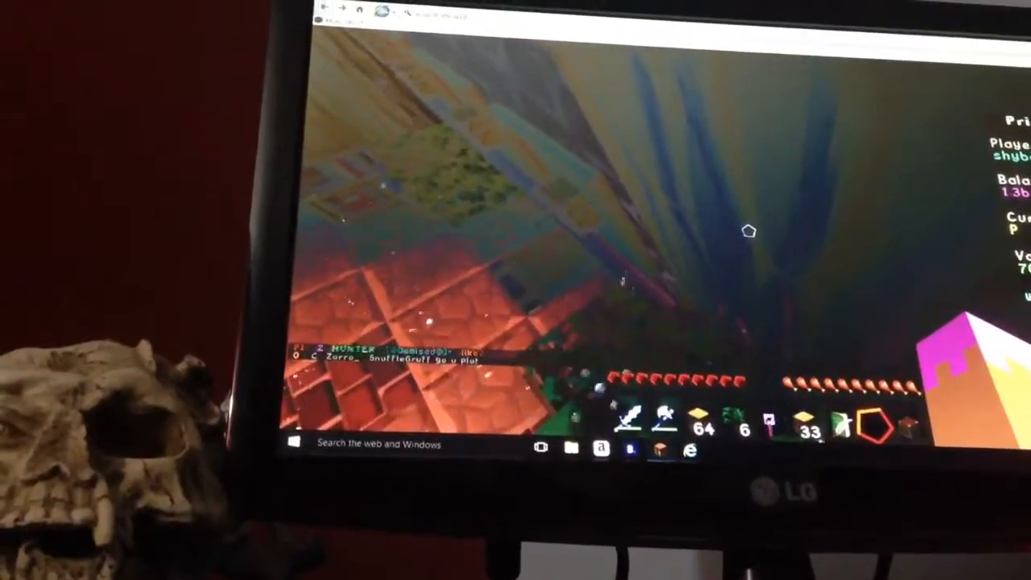
# Resume the game, close the scavenger list book, and bring up the chat for a command
pyautogui.press('Escape')
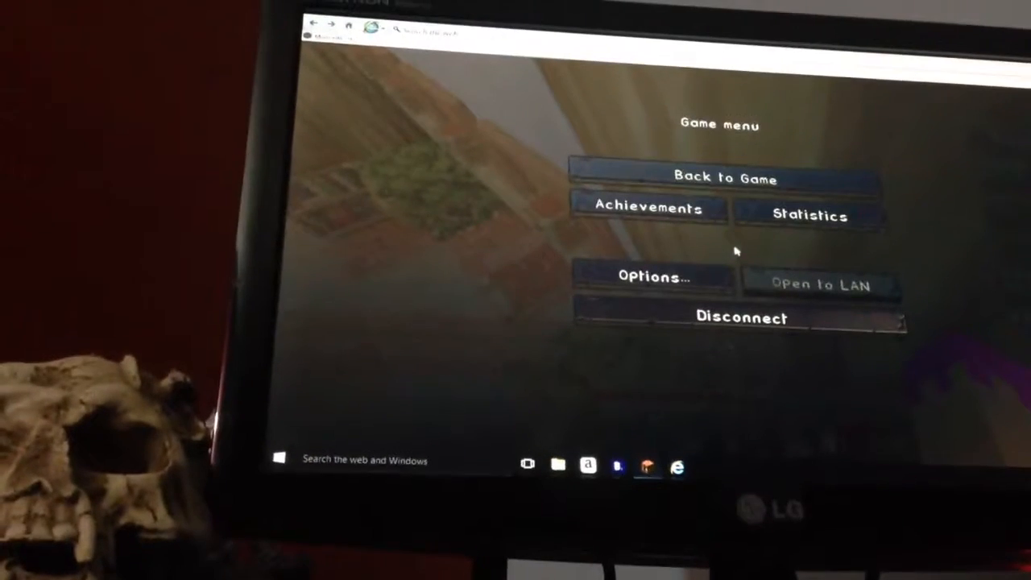
pyautogui.click(725, 178)
pyautogui.write('book')
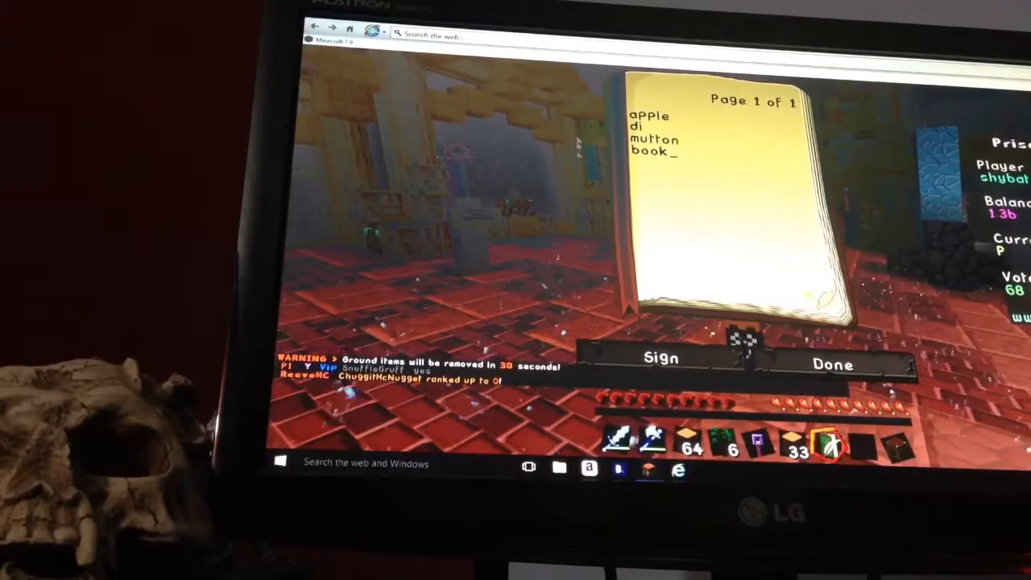
pyautogui.click(831, 364)
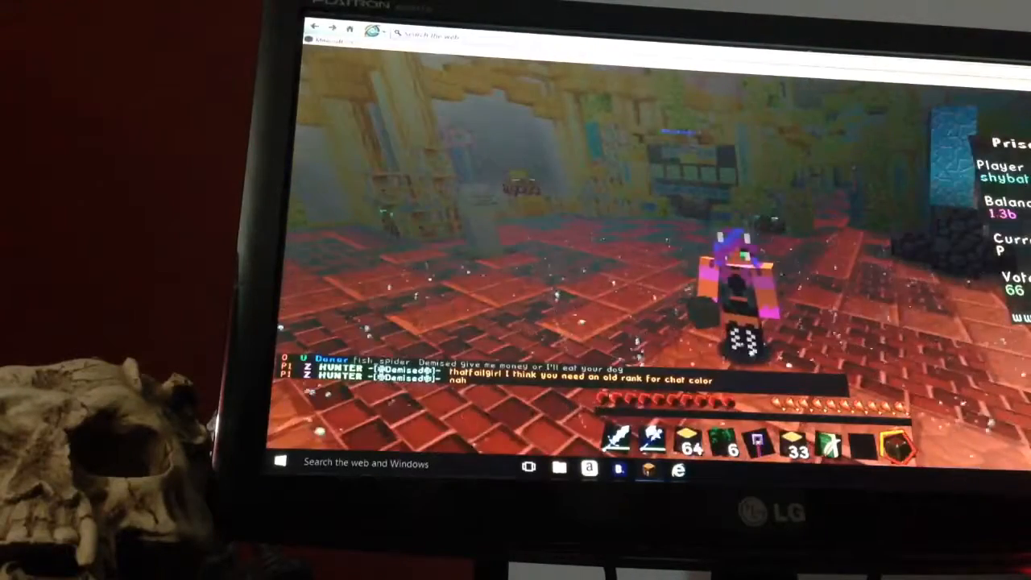
pyautogui.press('e')
pyautogui.write('/p h')
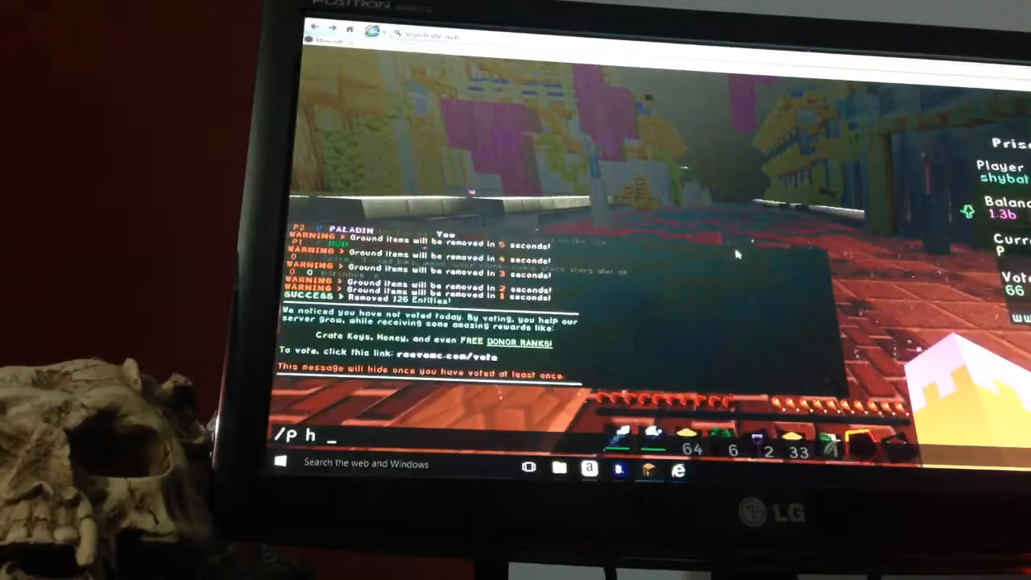
pyautogui.write('allywilliams1322')
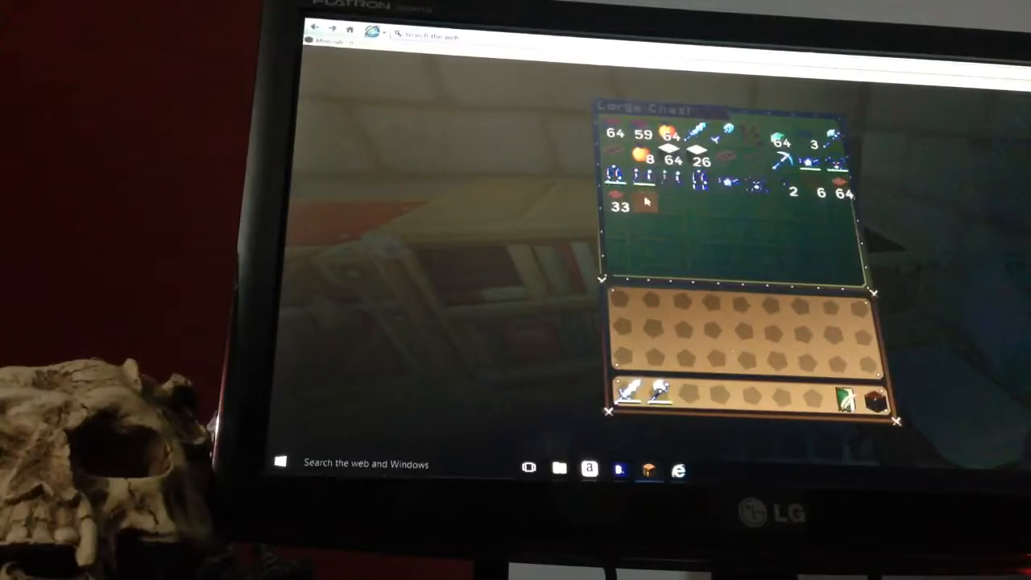
pyautogui.press('Escape')
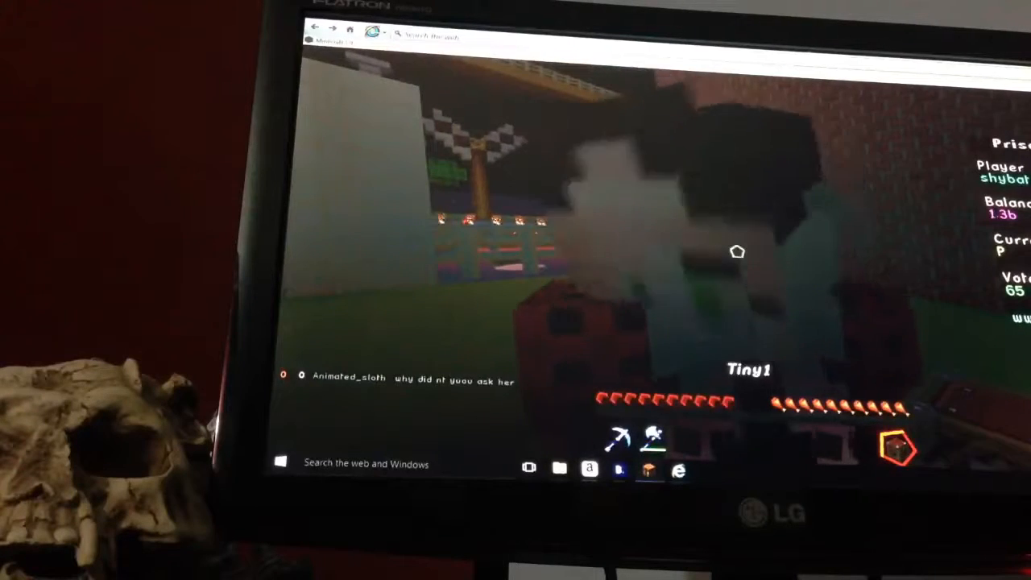
# Roam the world near other players and bring up the chat for a command
pyautogui.press('e')
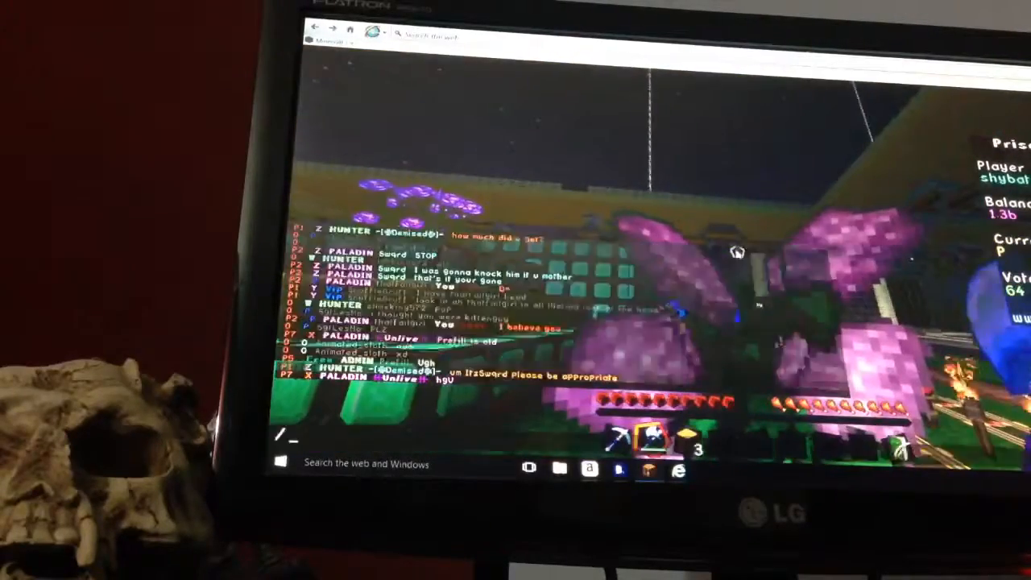
# Teleport with '/p h shyb', check the large chest there, then leave it
pyautogui.write('/p h shyb')
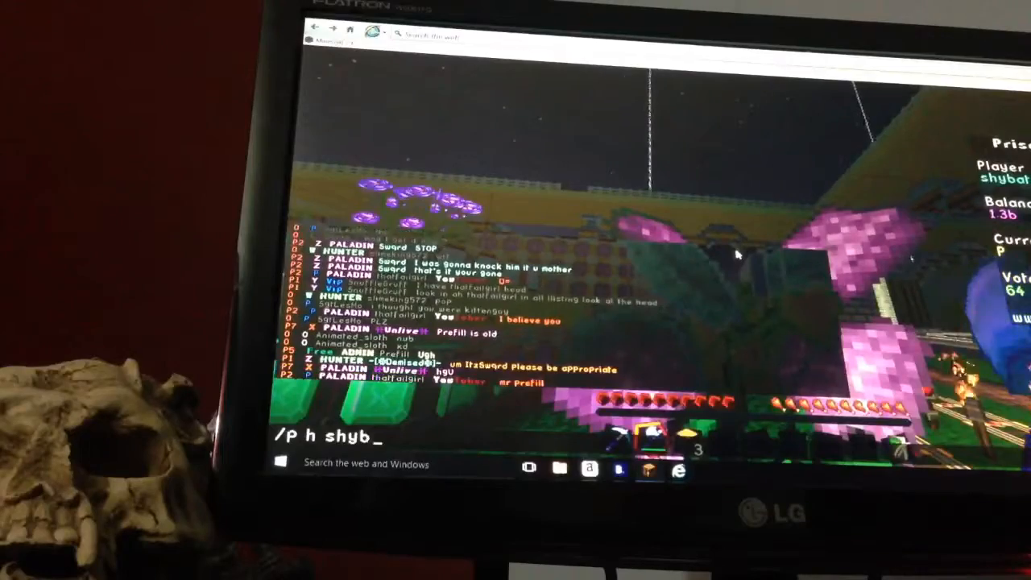
pyautogui.press('enter')
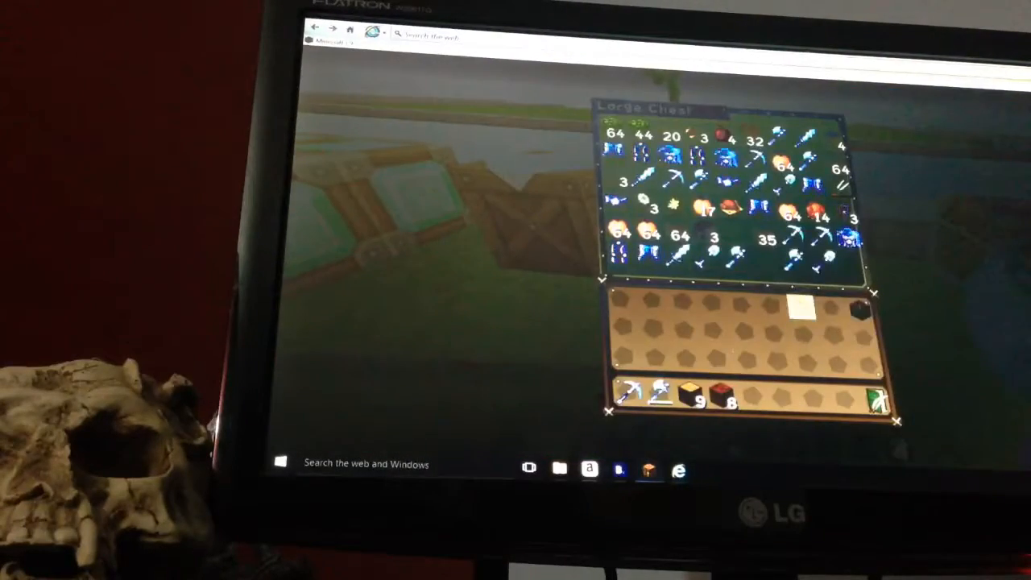
pyautogui.press('Escape')
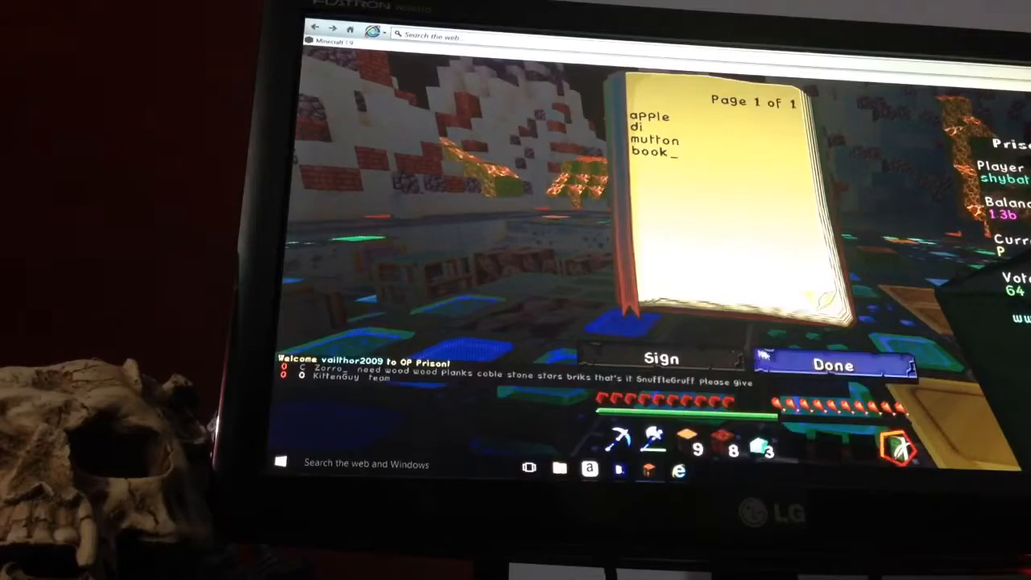
# Close the book unsigned, then enter '/warp f' to warp to another area
pyautogui.click(835, 364)
pyautogui.write('/warp')
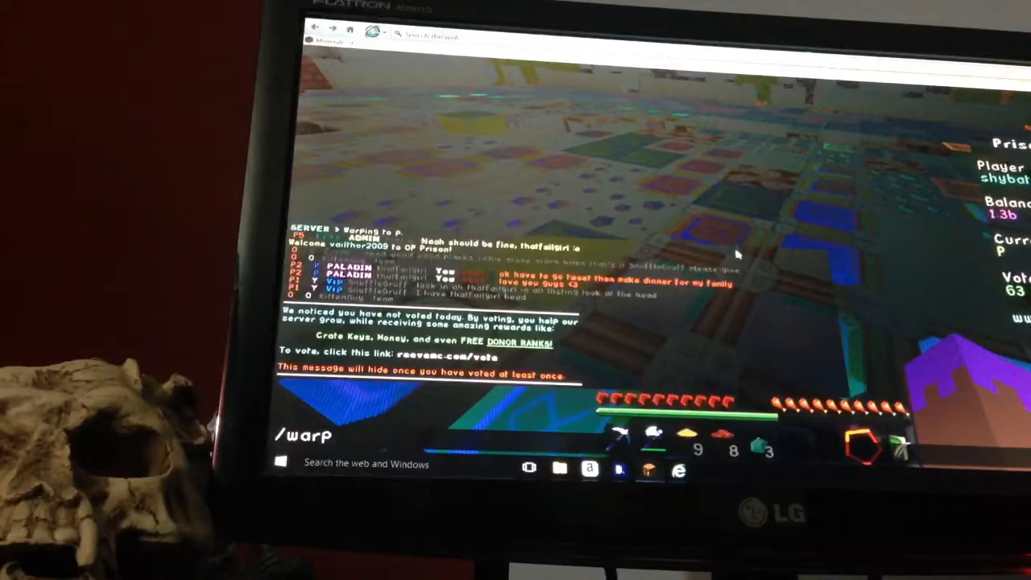
pyautogui.write('P')
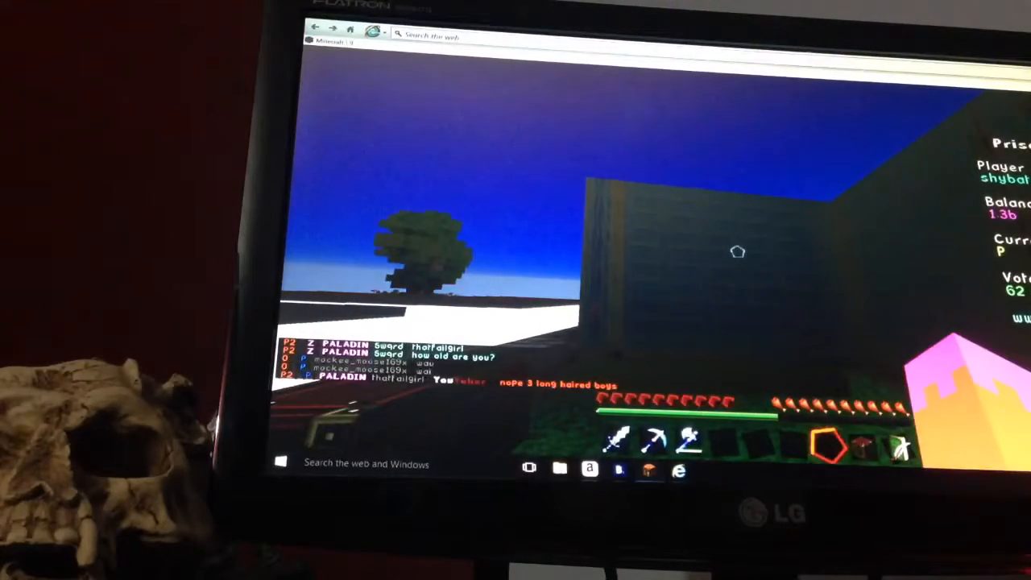
pyautogui.write('/warp f')
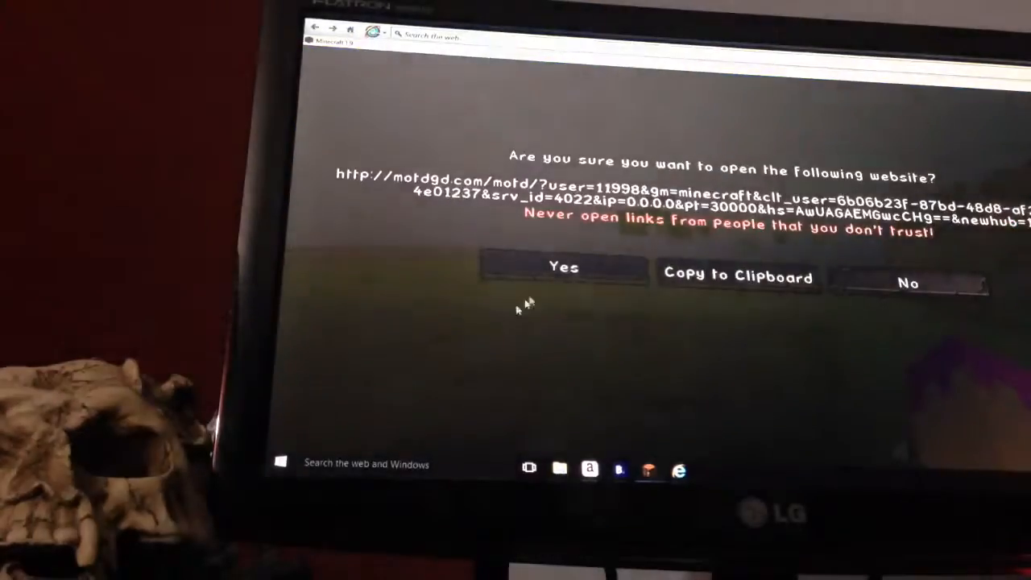
# Respond to the external website link confirmation prompt
pyautogui.click(908, 283)
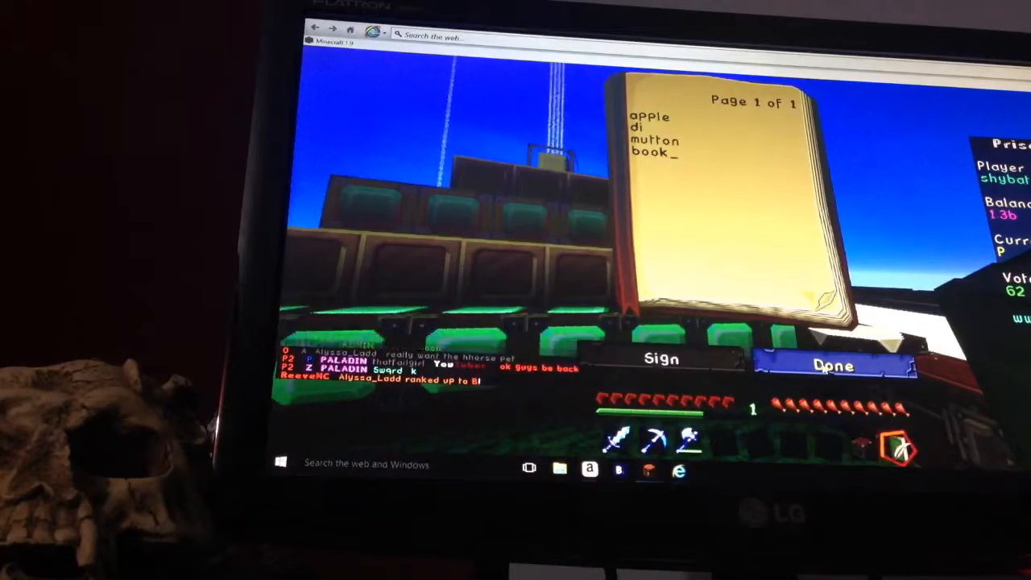
pyautogui.click(834, 364)
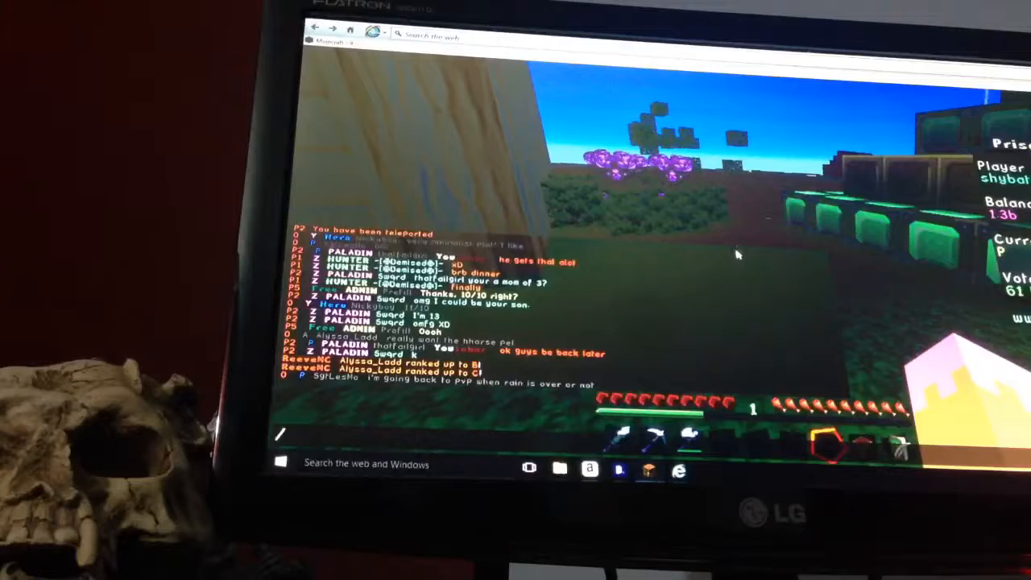
pyautogui.write('/warp cr')
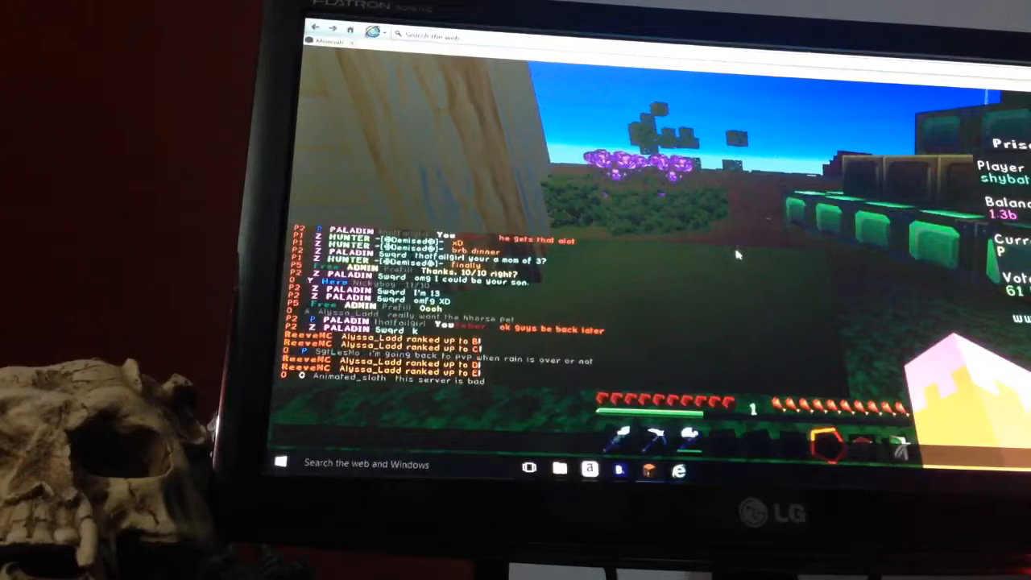
pyautogui.write('/p h shybat_')
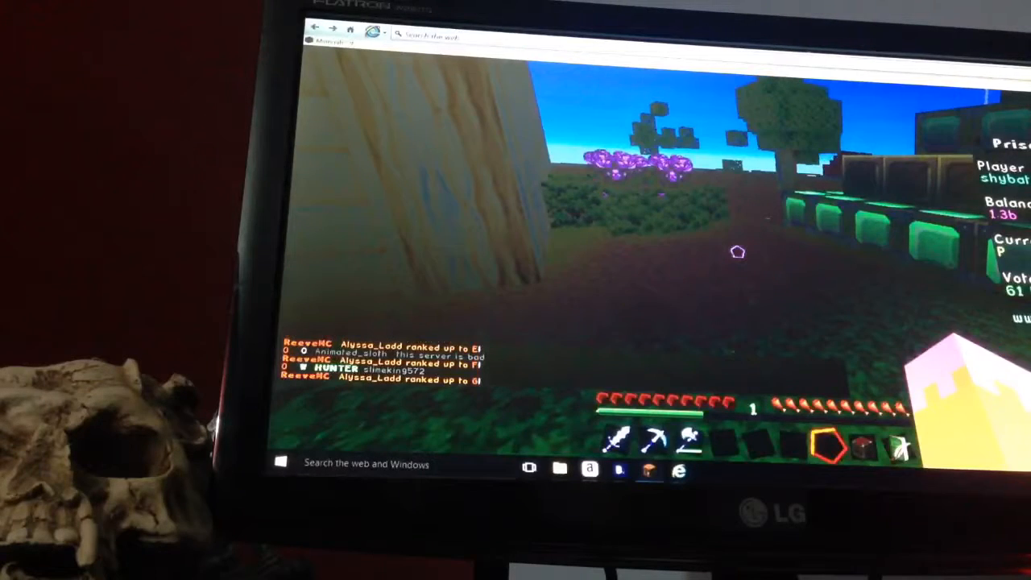
pyautogui.press('e')
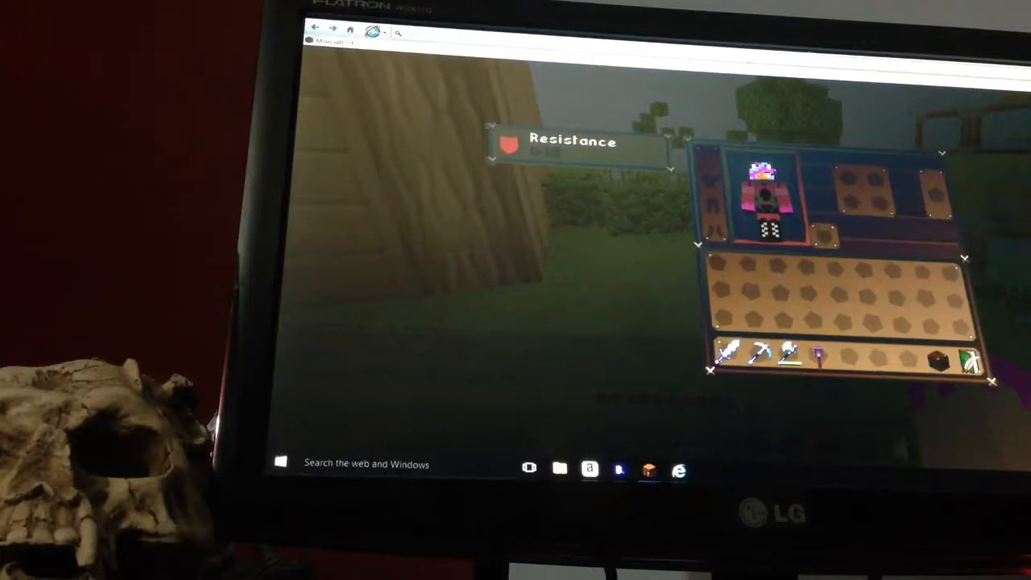
# Search the web for 'book and qw' from the browser search box
pyautogui.write('book and')
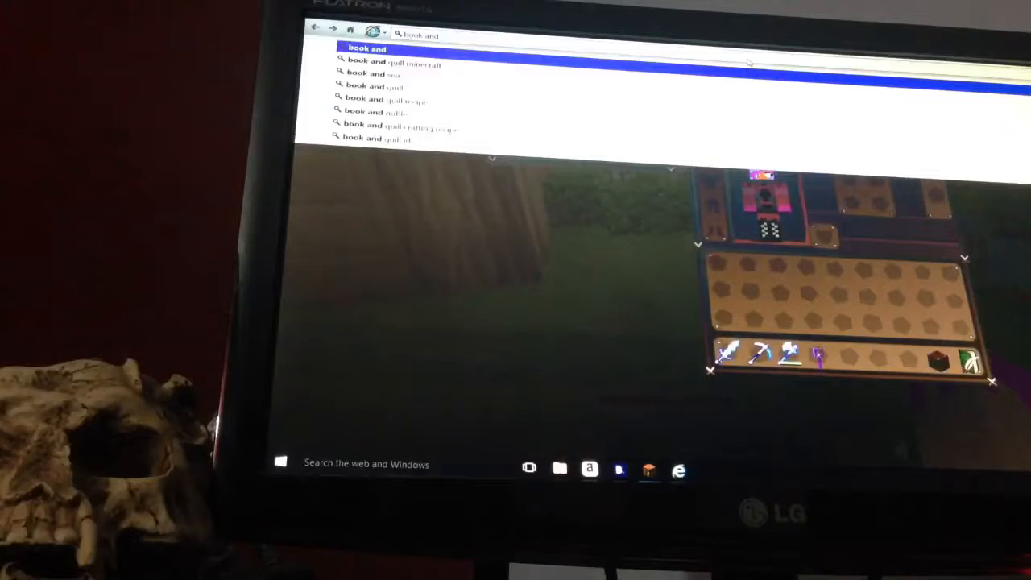
pyautogui.write('qwilt')
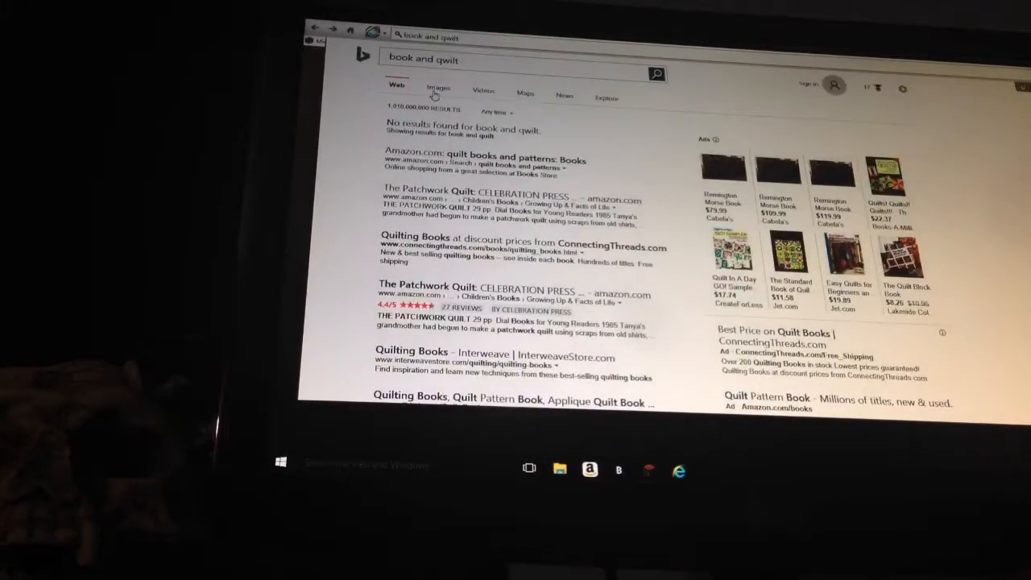
# Switch to Bing image results and refine the query with 'in minecraft' to find the recipe
pyautogui.click(438, 87)
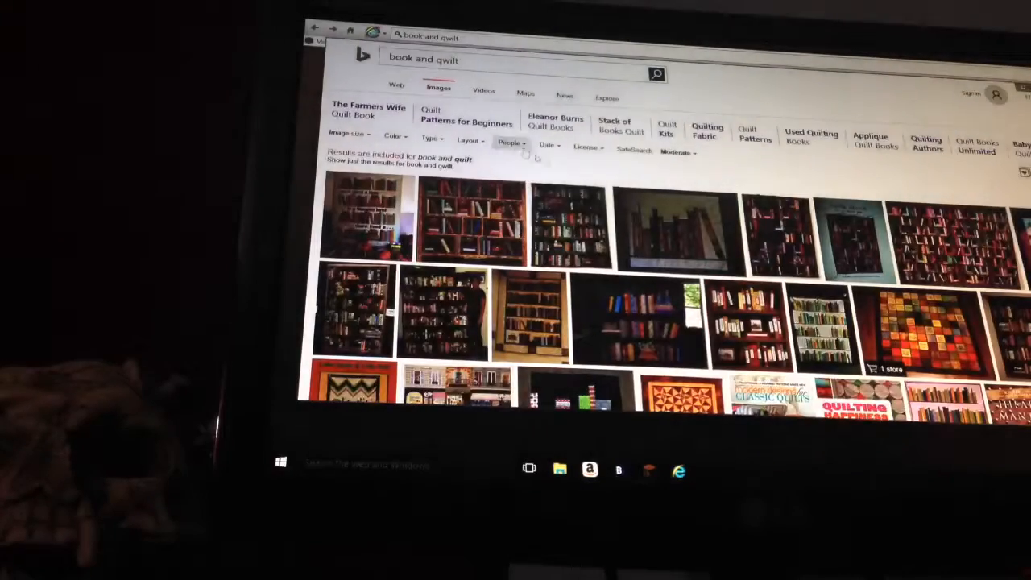
pyautogui.scroll(-3)
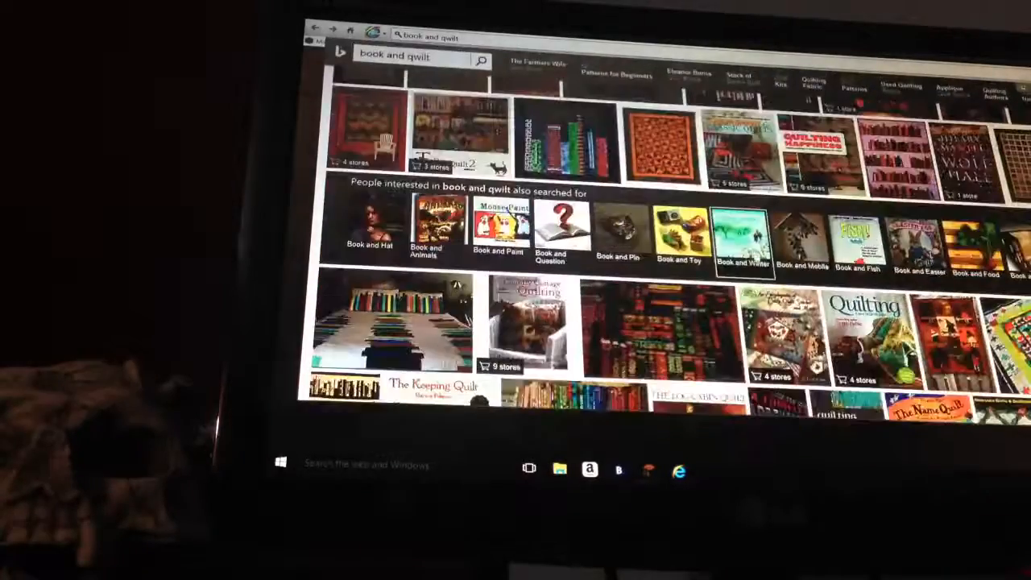
pyautogui.click(416, 56)
pyautogui.write(' in minecraft')
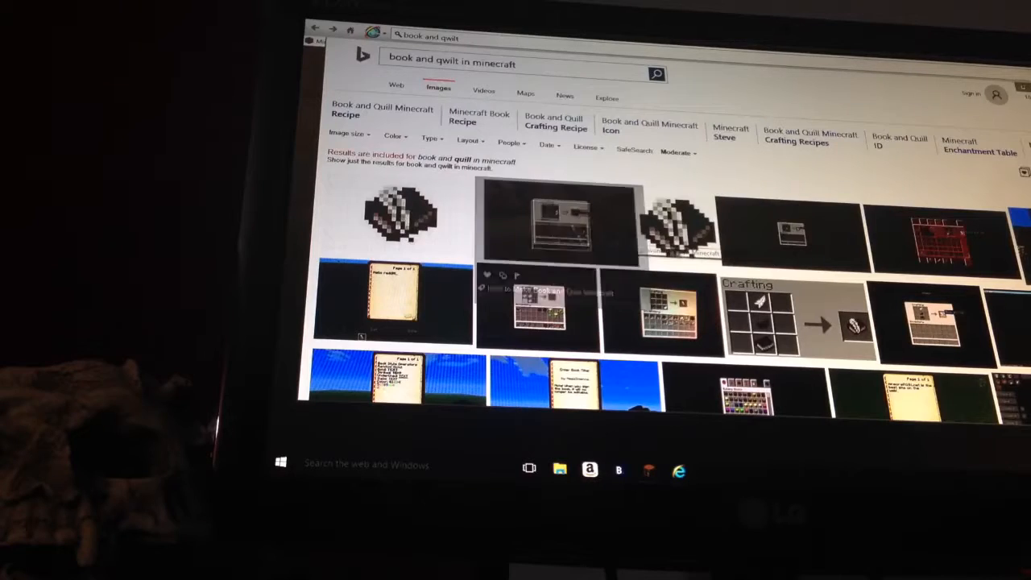
pyautogui.scroll(-3)
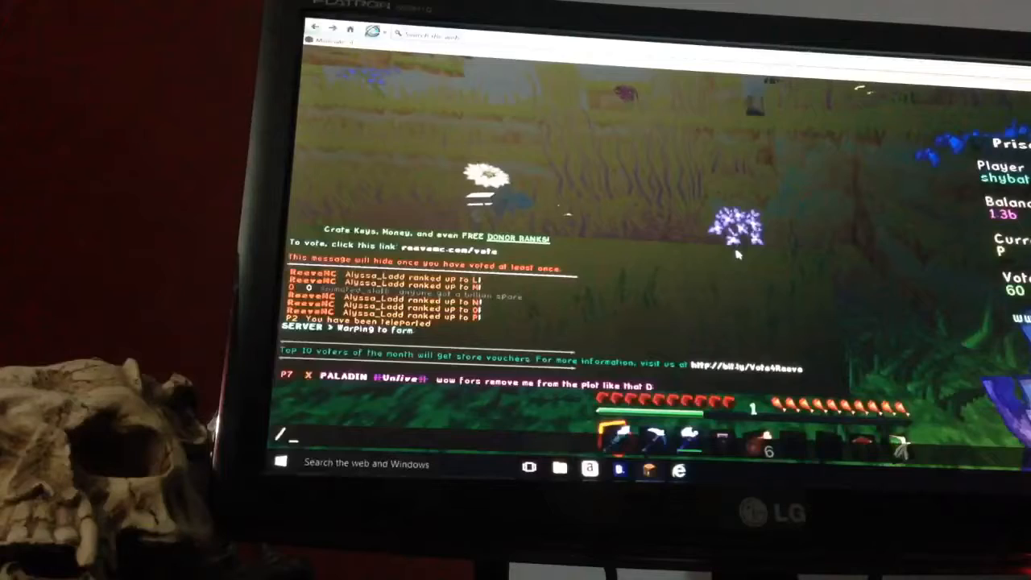
# Return home with 'p h shybat', review the scavenger list book again, and close it
pyautogui.write('p h shybat')
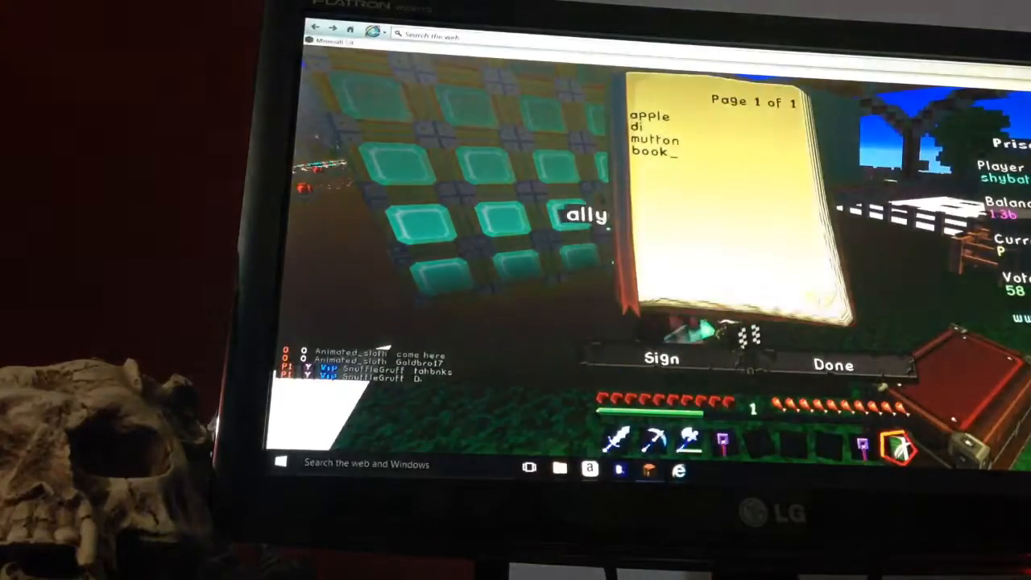
pyautogui.click(833, 364)
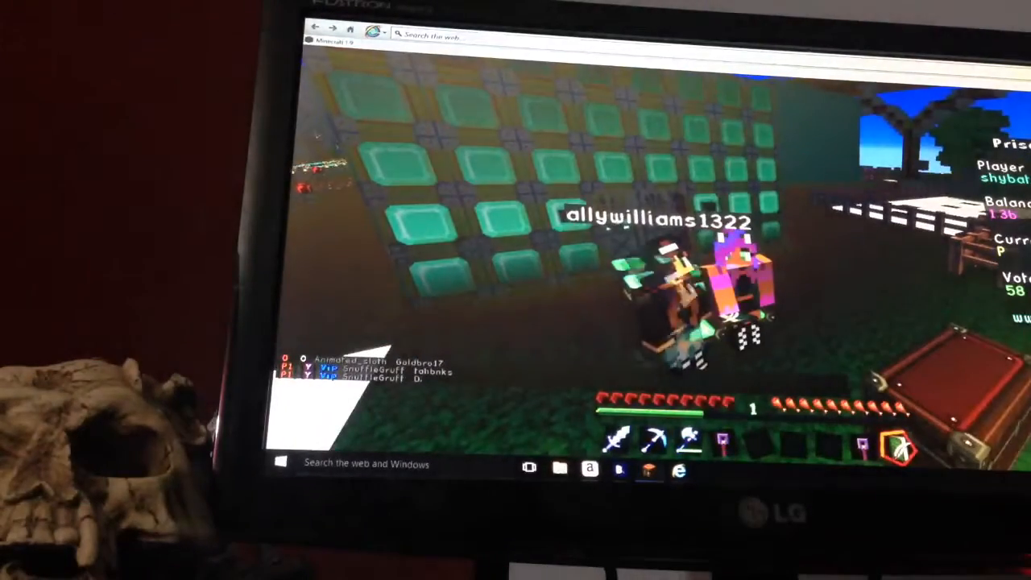